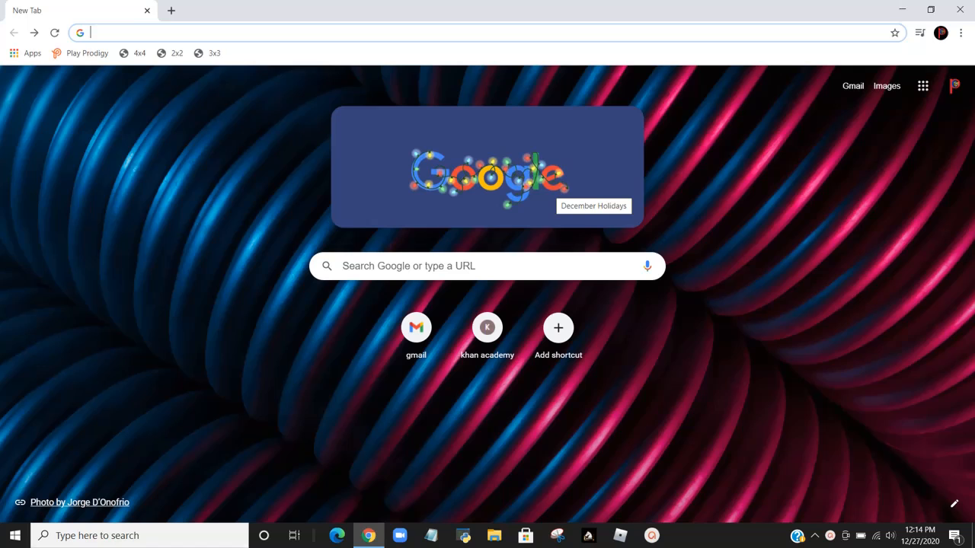
mouse_move(547, 196)
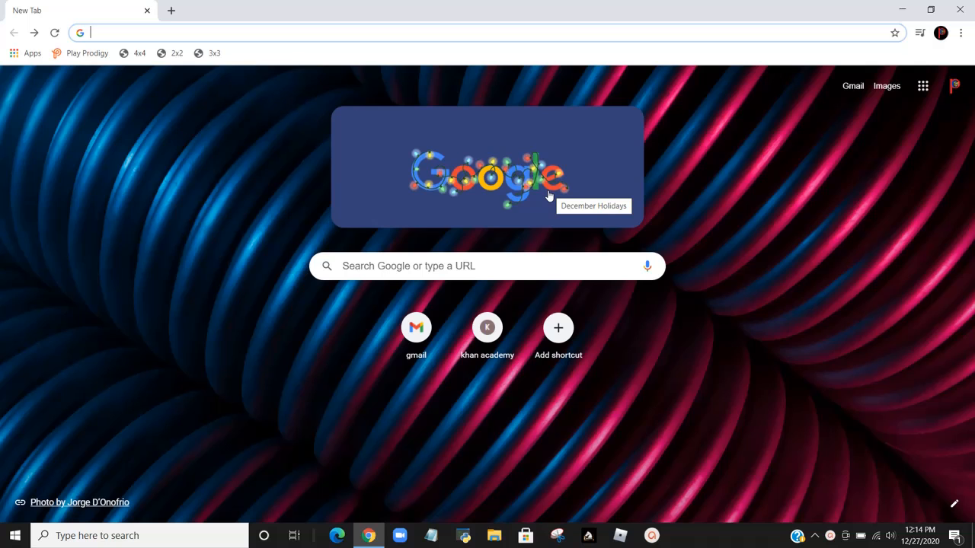
Search Google for 'scratch' from the Chrome address bar.
type("scratch")
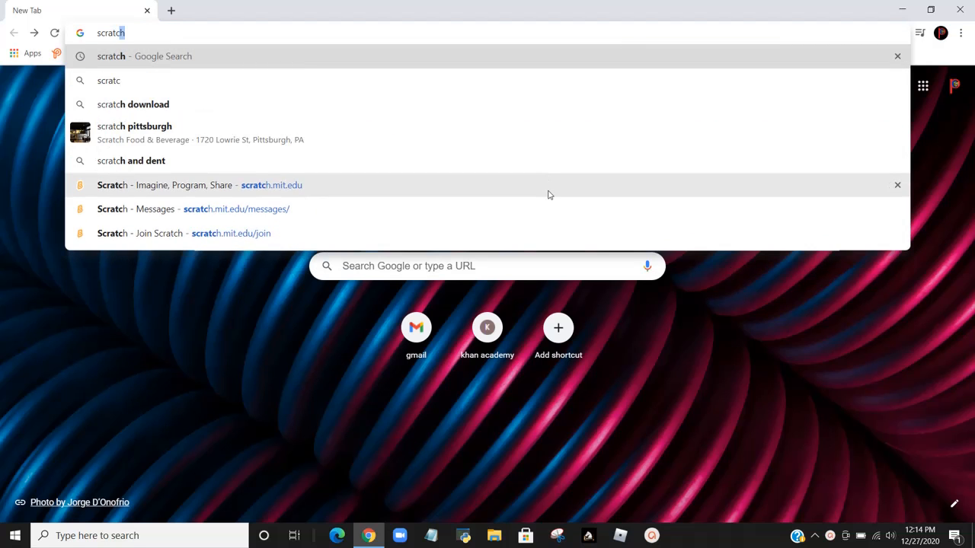
left_click(144, 55)
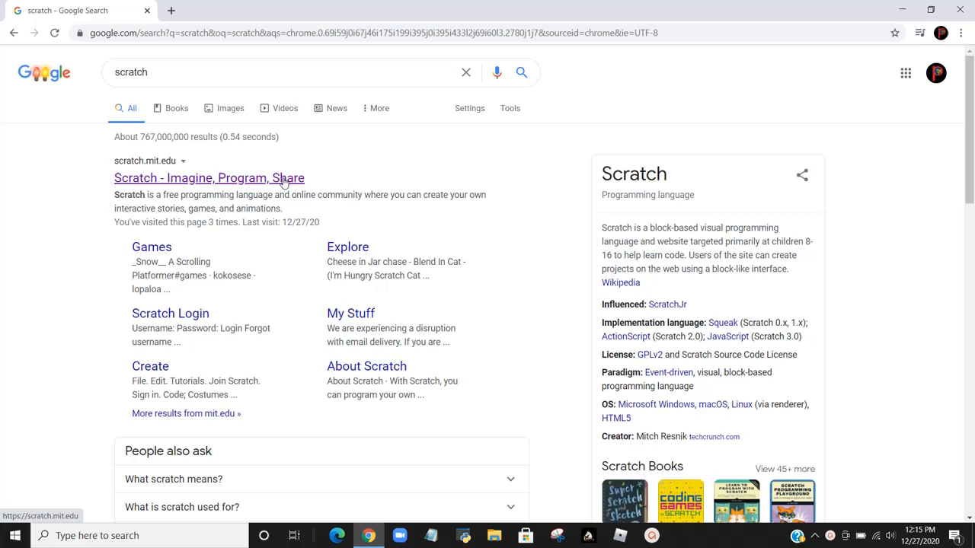
Open scratch.mit.edu from the results and scroll down to Featured Studios.
left_click(209, 178)
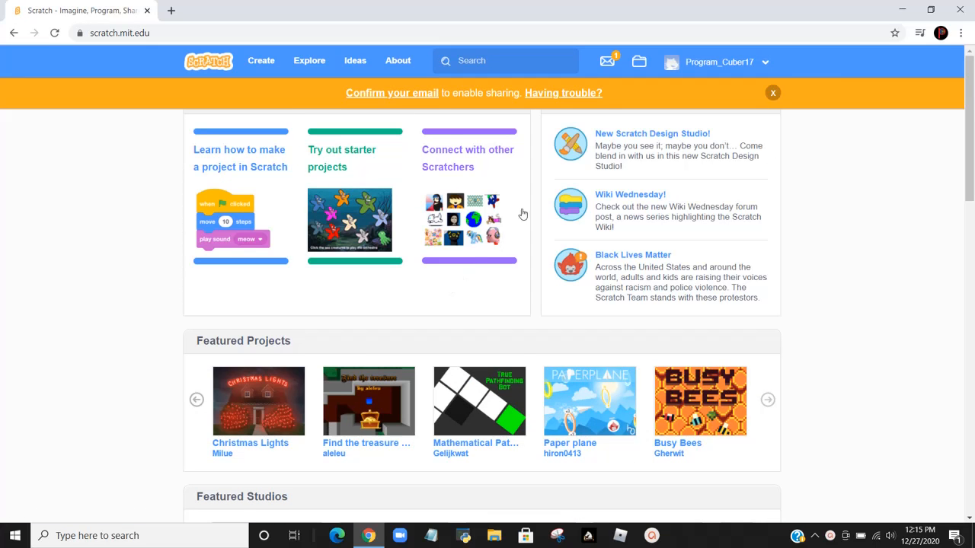
mouse_move(716, 62)
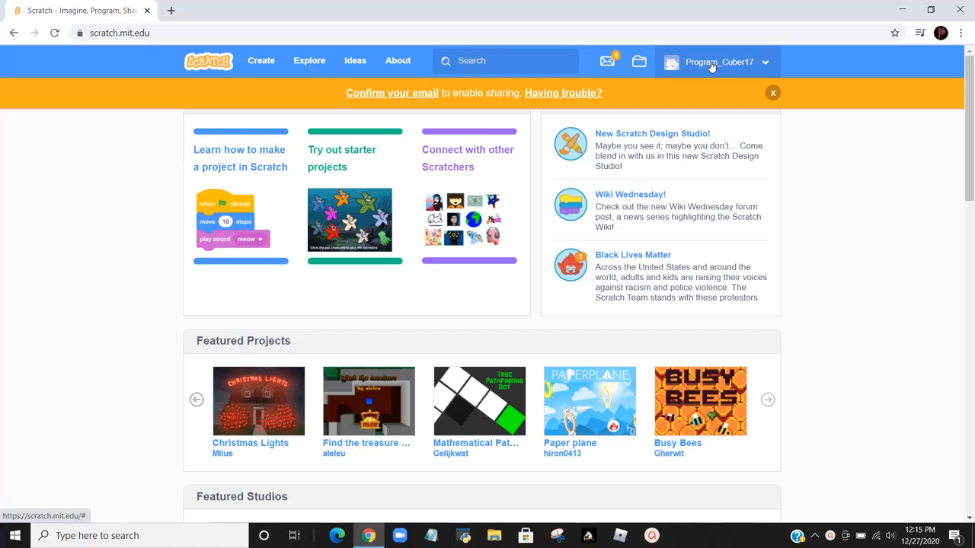
mouse_move(468, 297)
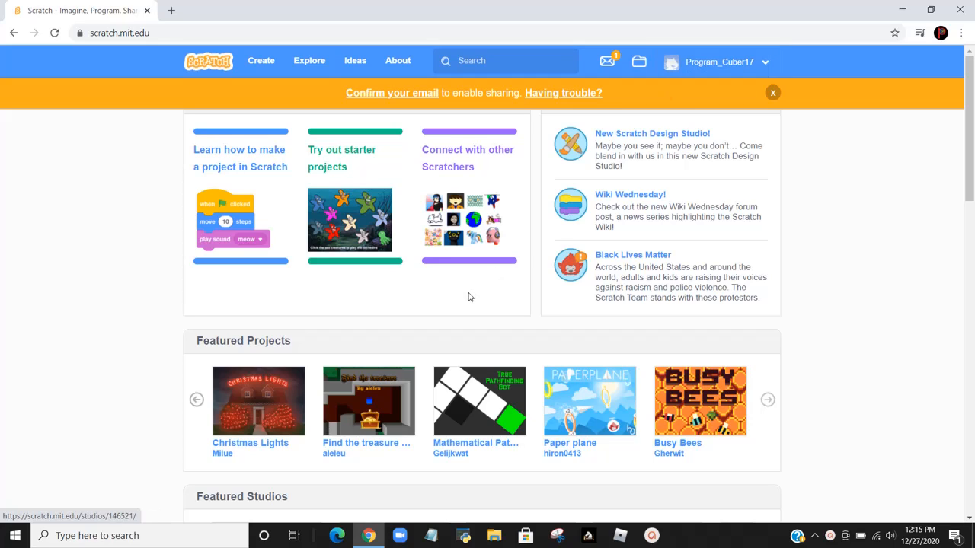
mouse_move(470, 296)
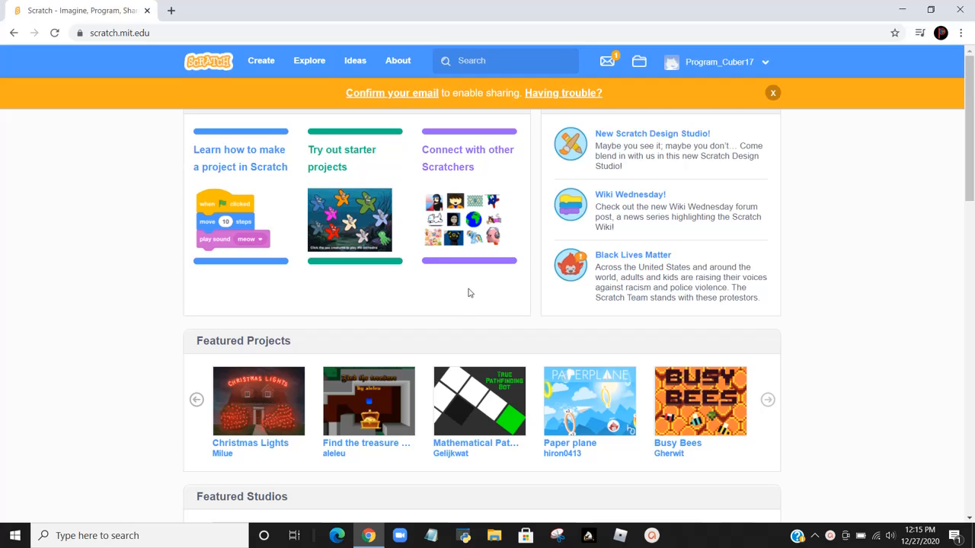
mouse_move(647, 104)
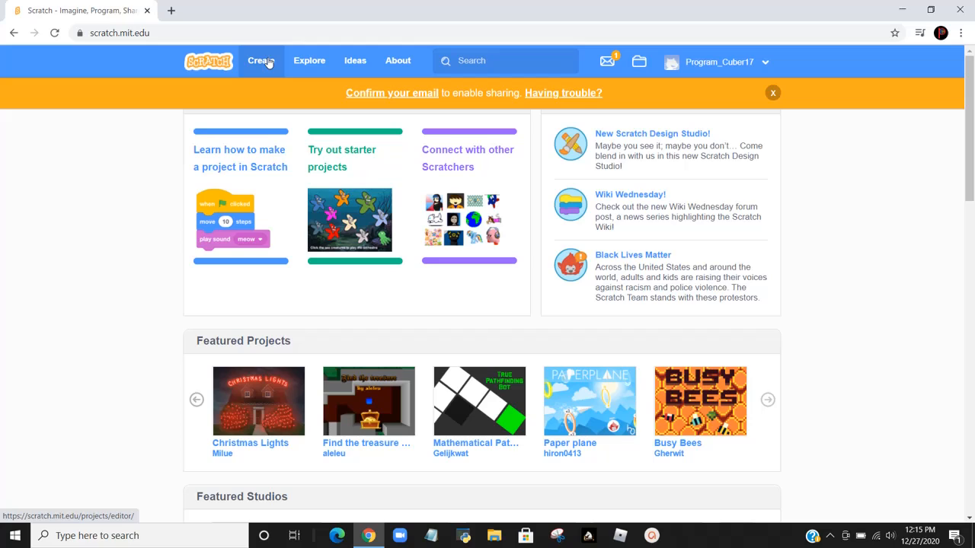
mouse_move(314, 82)
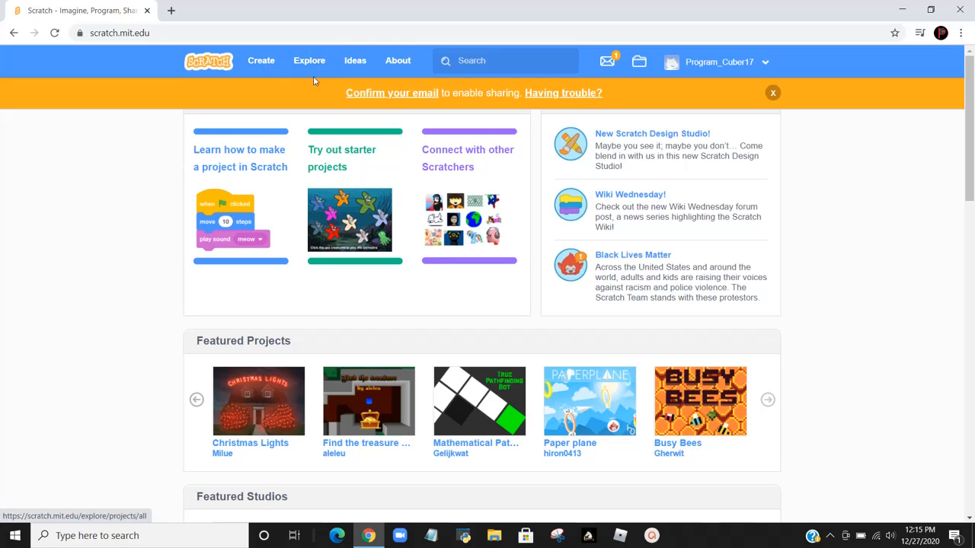
mouse_move(363, 211)
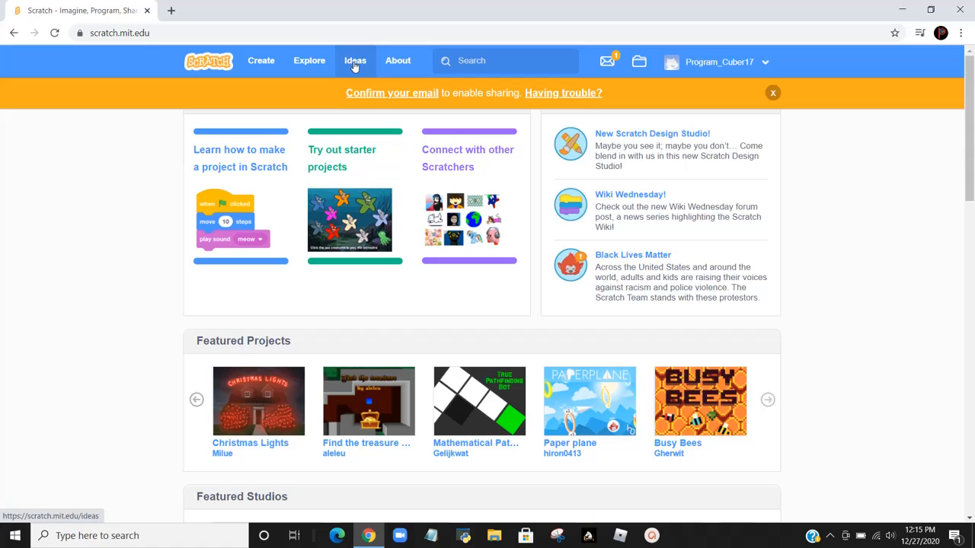
mouse_move(364, 70)
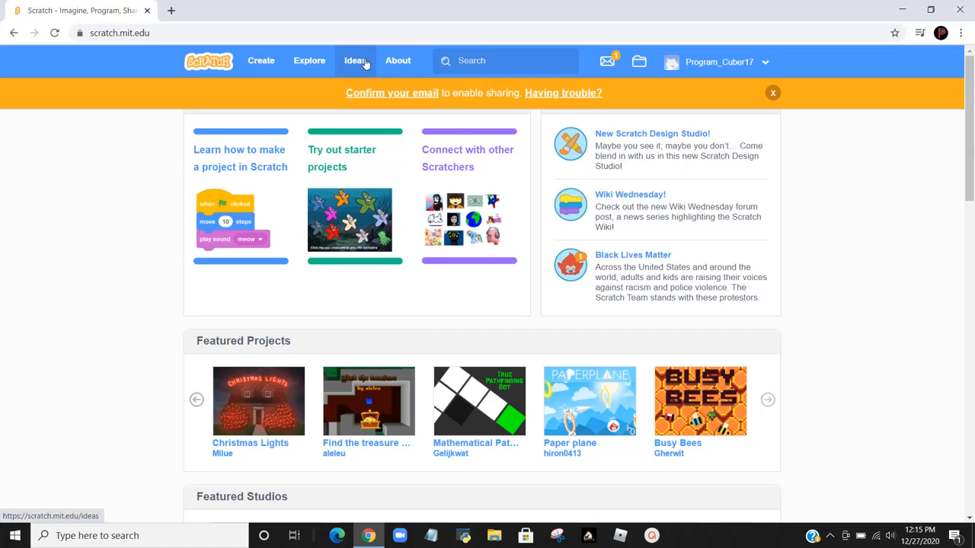
mouse_move(397, 60)
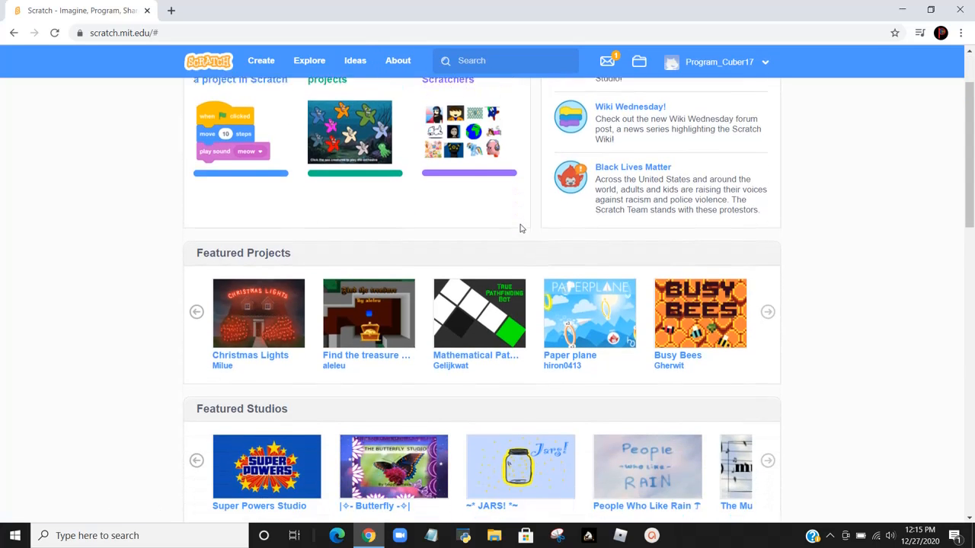
scroll("down", 3)
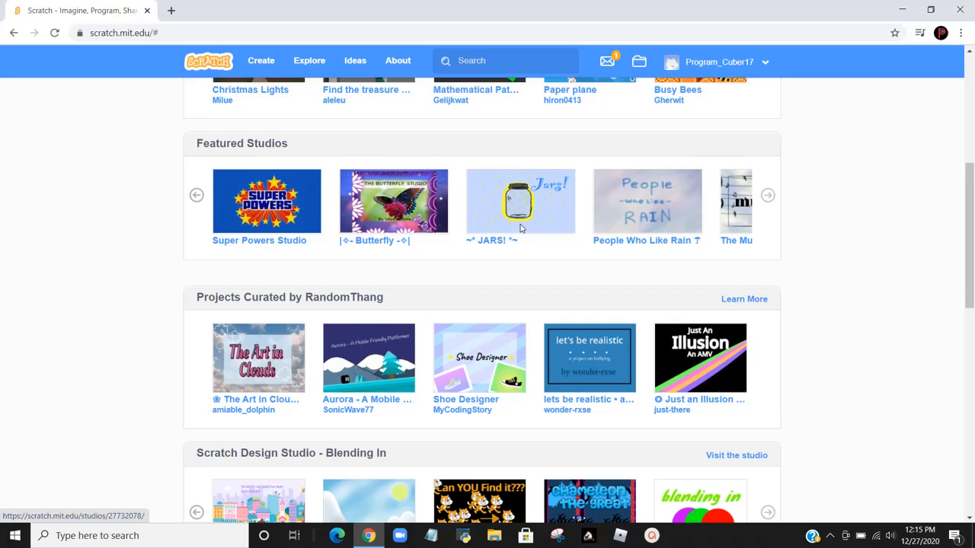